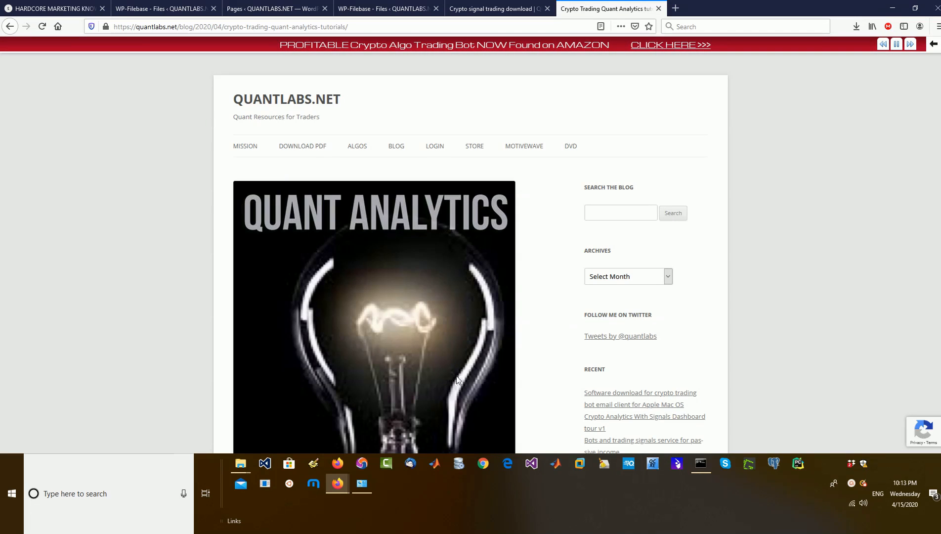
mouse_move(553, 365)
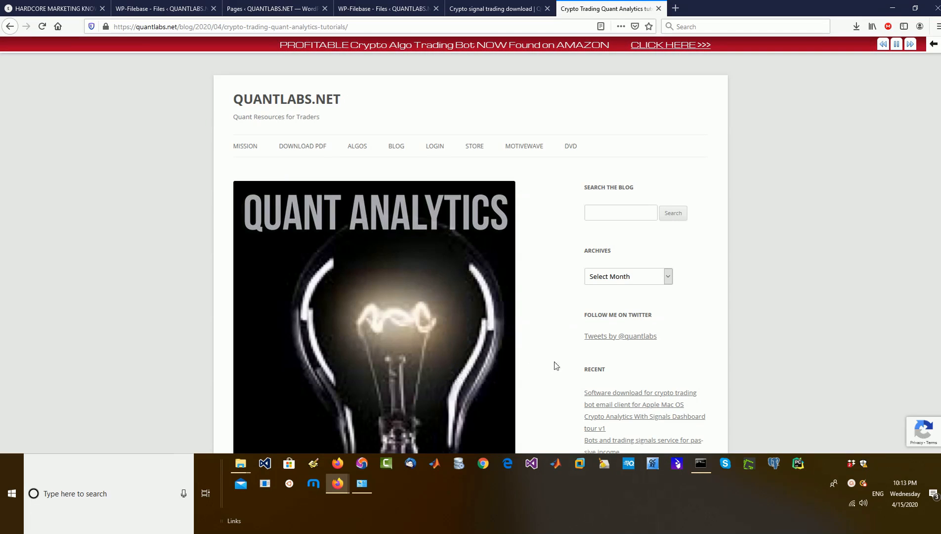
mouse_move(602, 333)
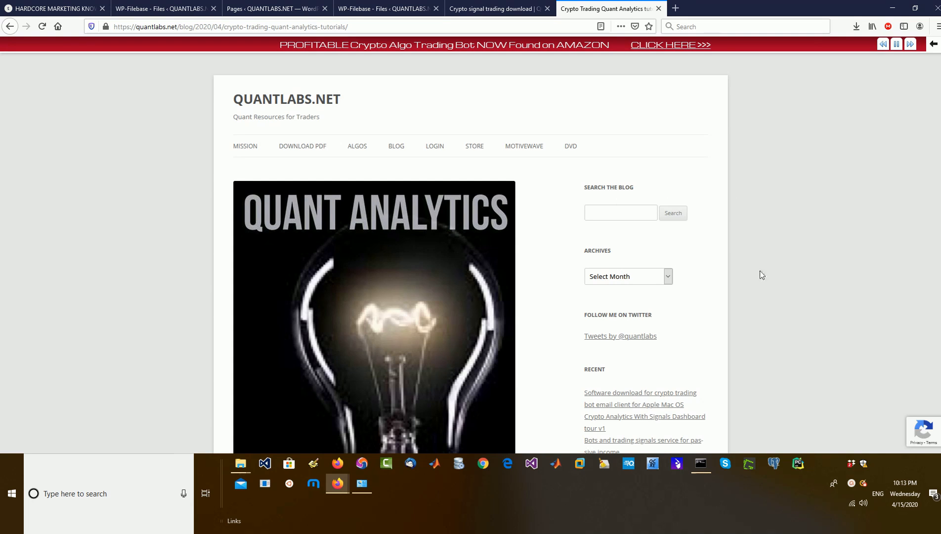
Scroll through the current page and switch to the crypto signal trading download tab
scroll("down", 3)
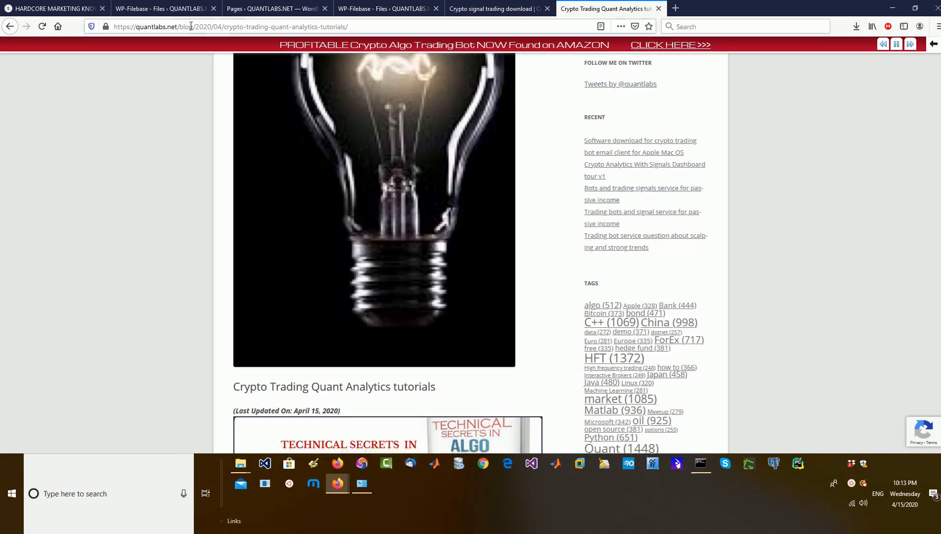
scroll("down", 3)
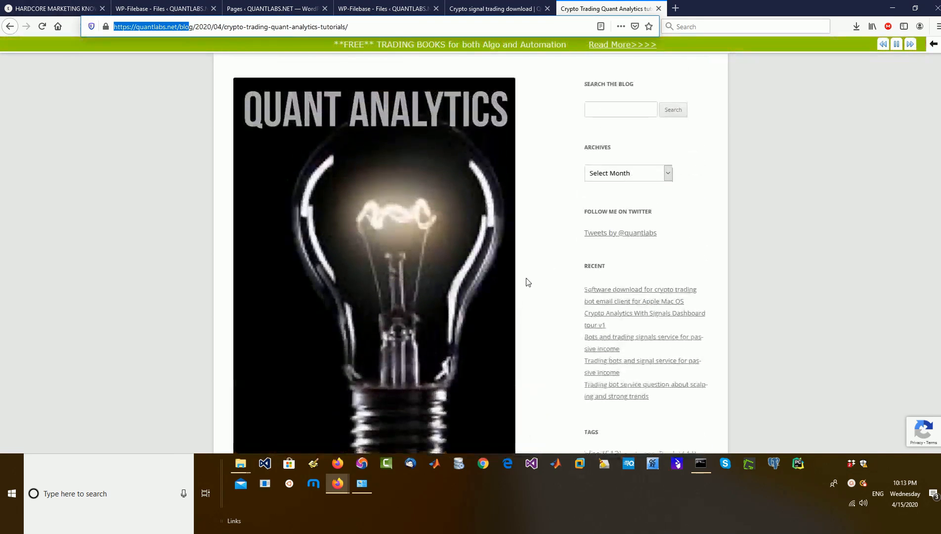
scroll("down", 3)
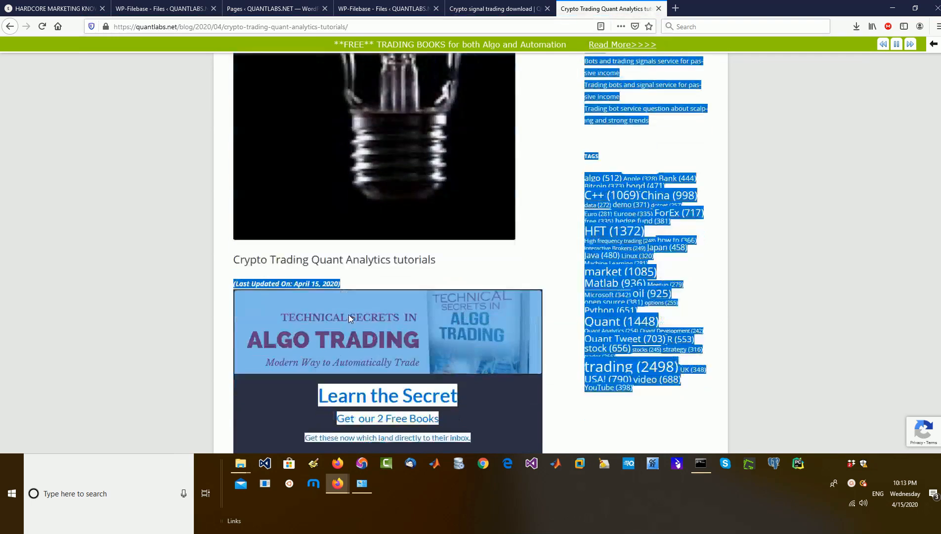
scroll("down", 3)
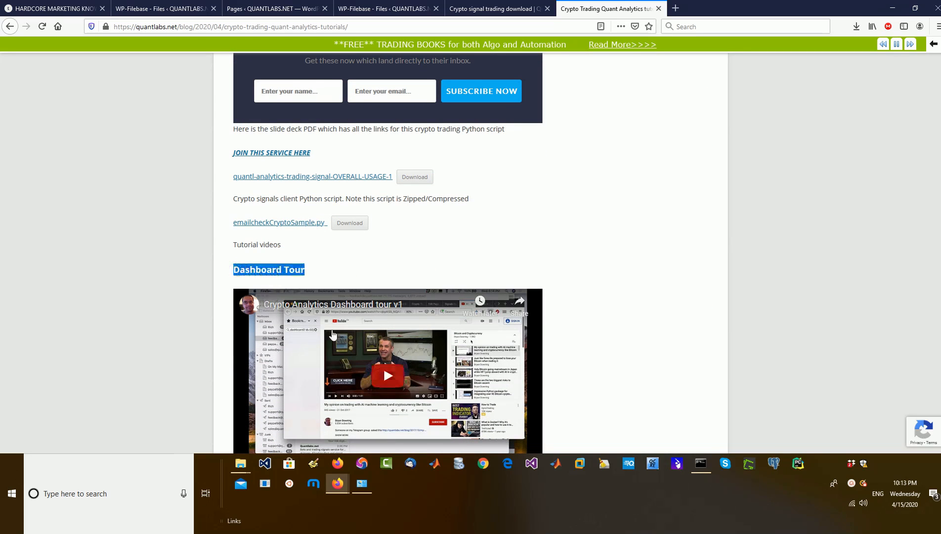
scroll("down", 3)
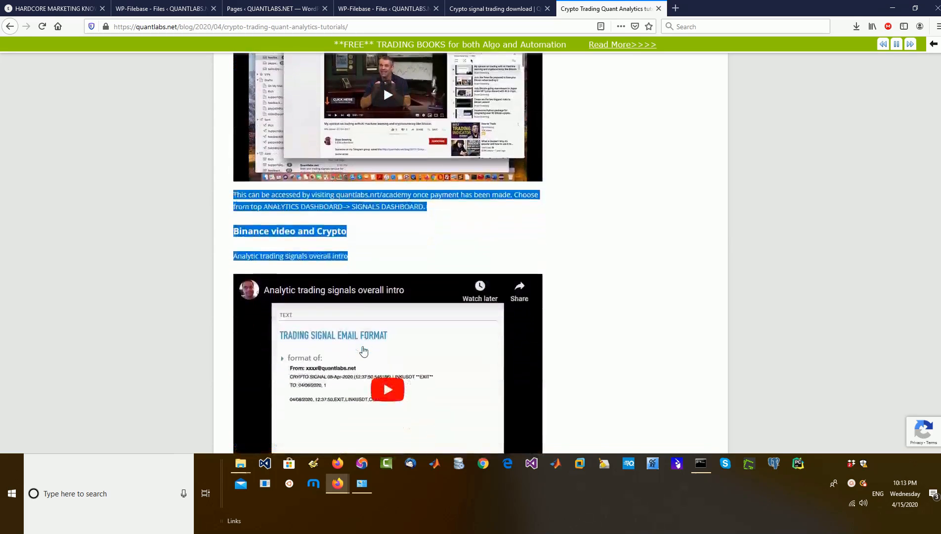
scroll("down", 3)
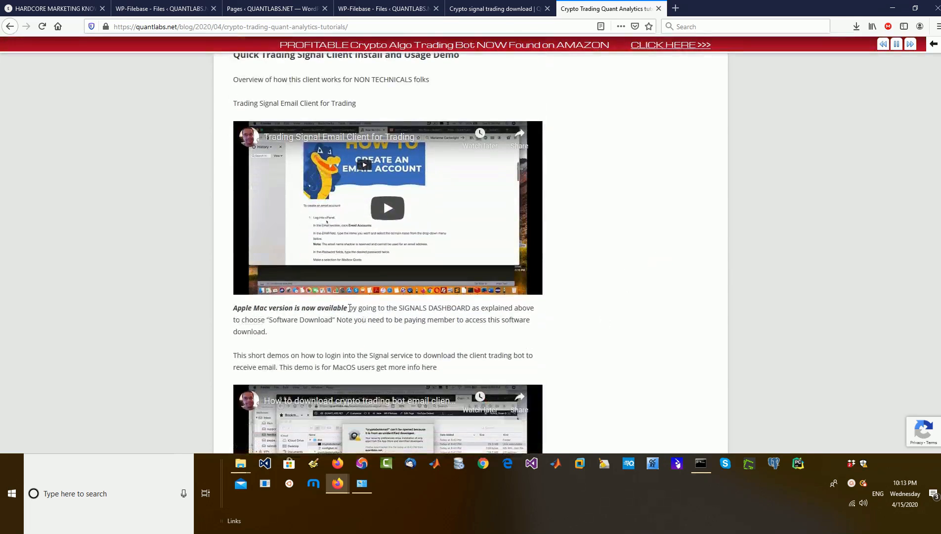
scroll("down", 3)
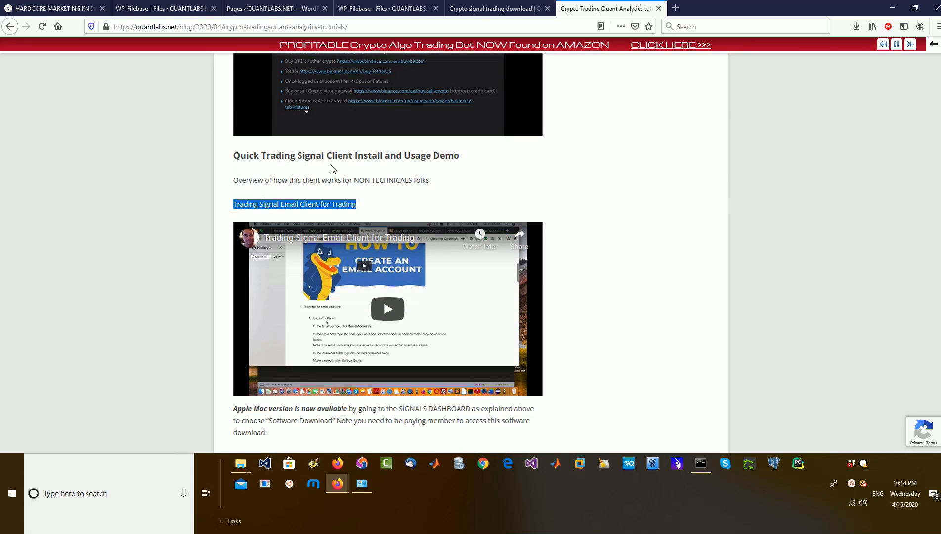
mouse_move(655, 258)
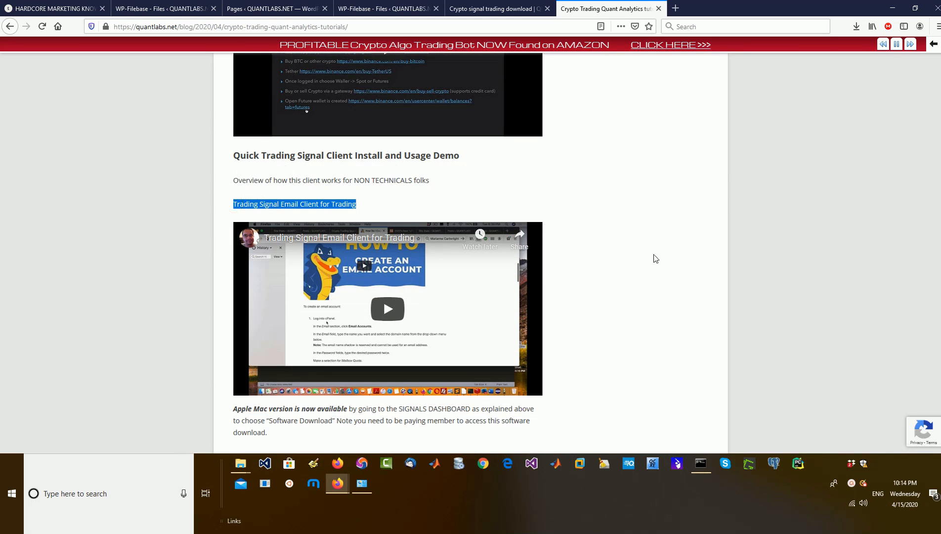
scroll("down", 3)
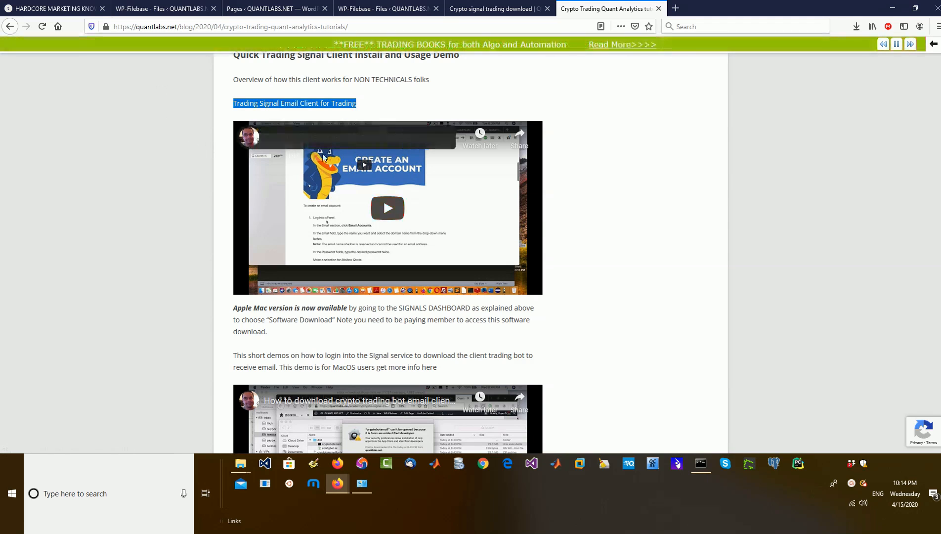
scroll("down", 3)
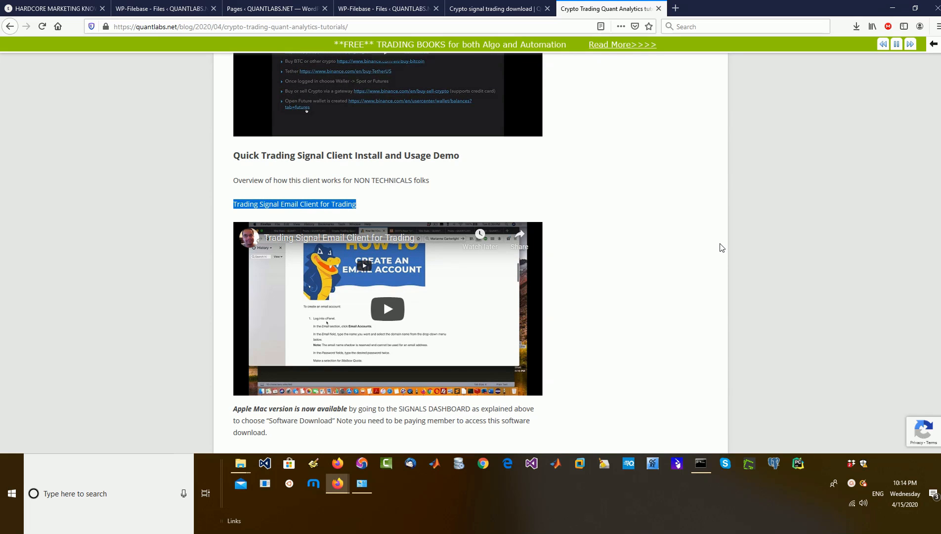
left_click(492, 9)
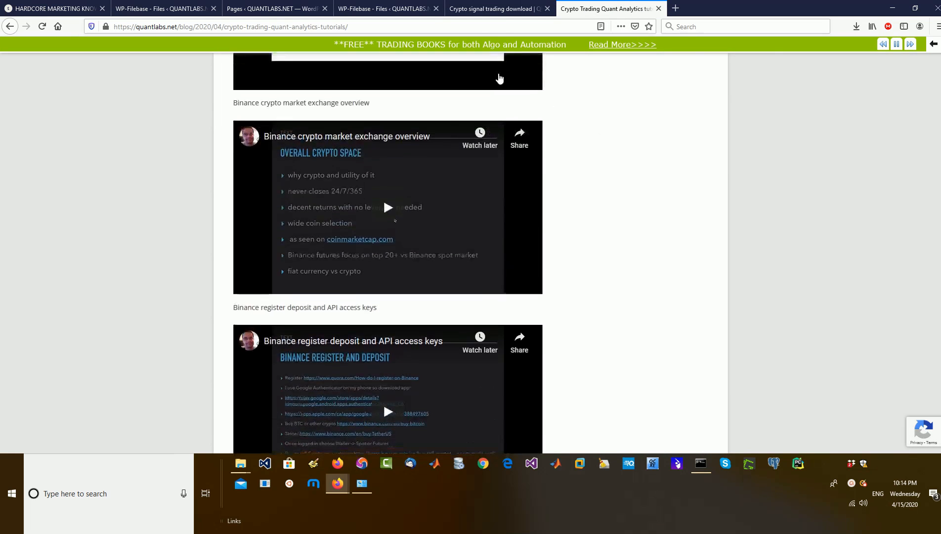
left_click(497, 9)
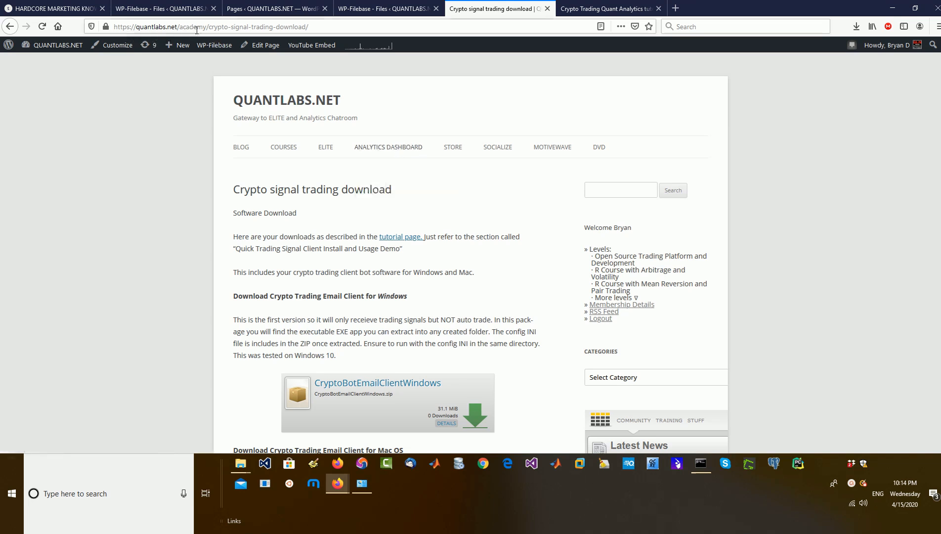
left_click(159, 26)
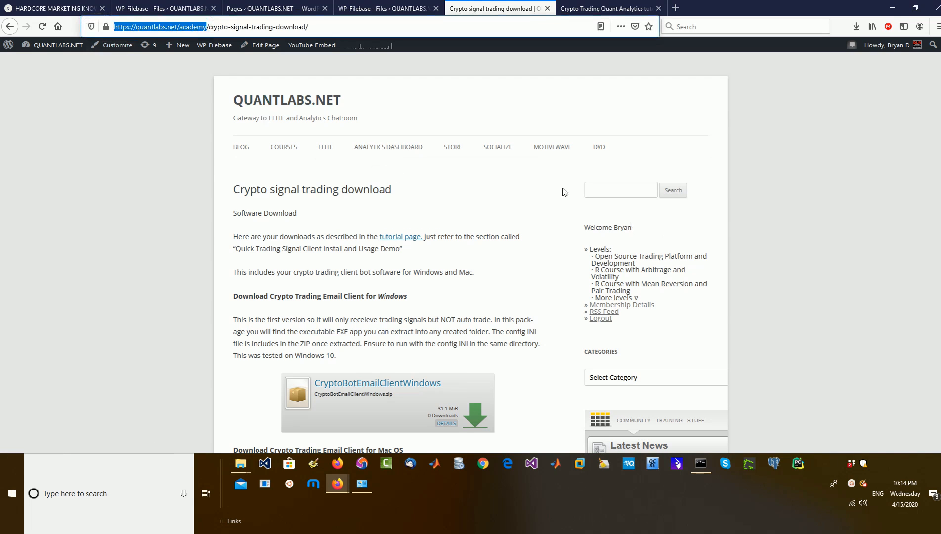
mouse_move(388, 147)
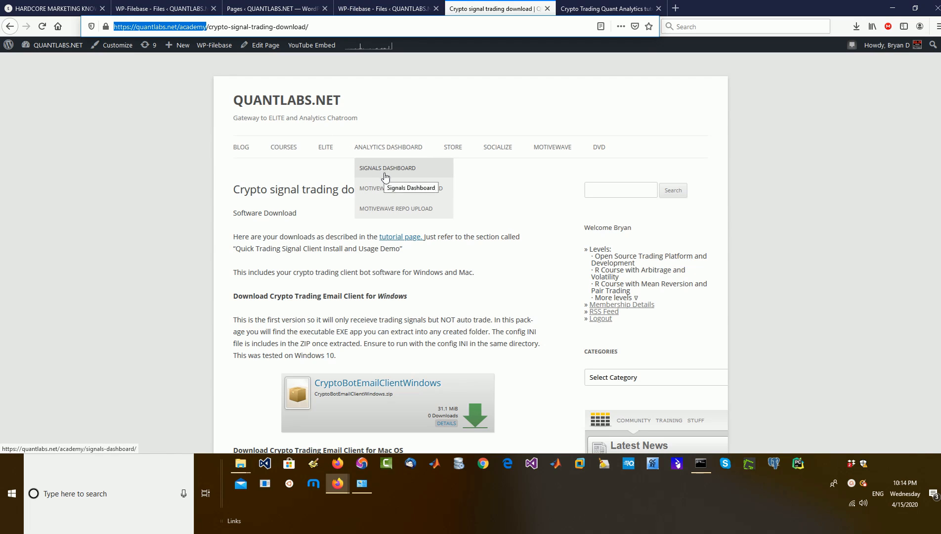
mouse_move(411, 152)
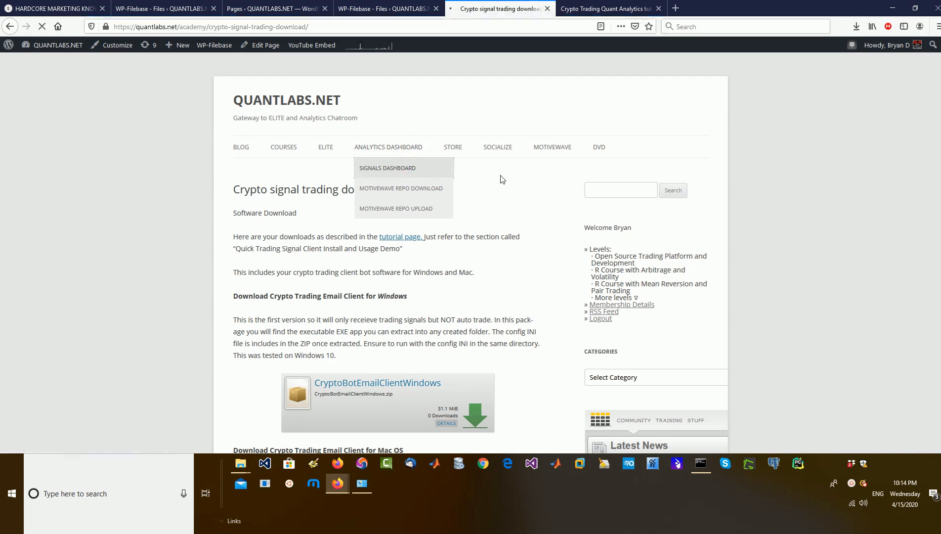
Go to the Signals Dashboard and follow its Software Download link
left_click(387, 167)
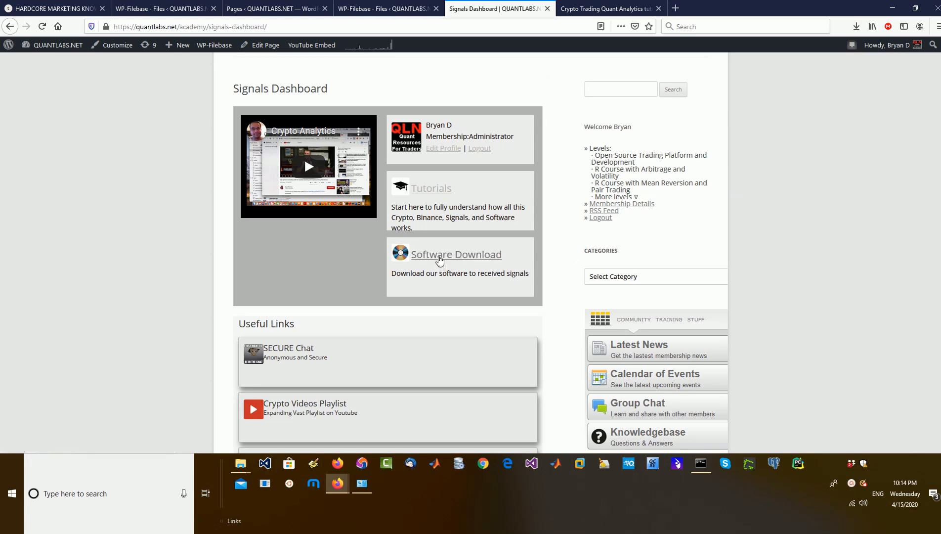
left_click(456, 254)
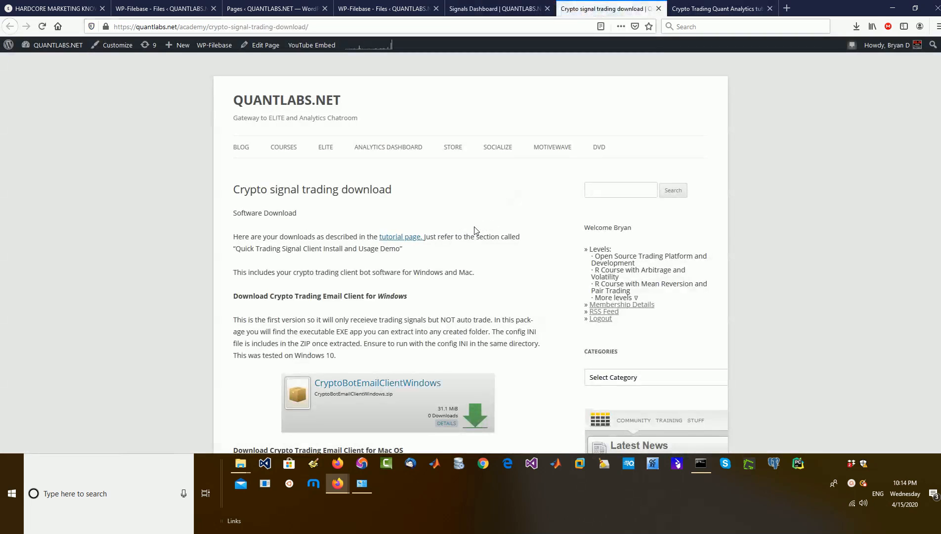
scroll("down", 3)
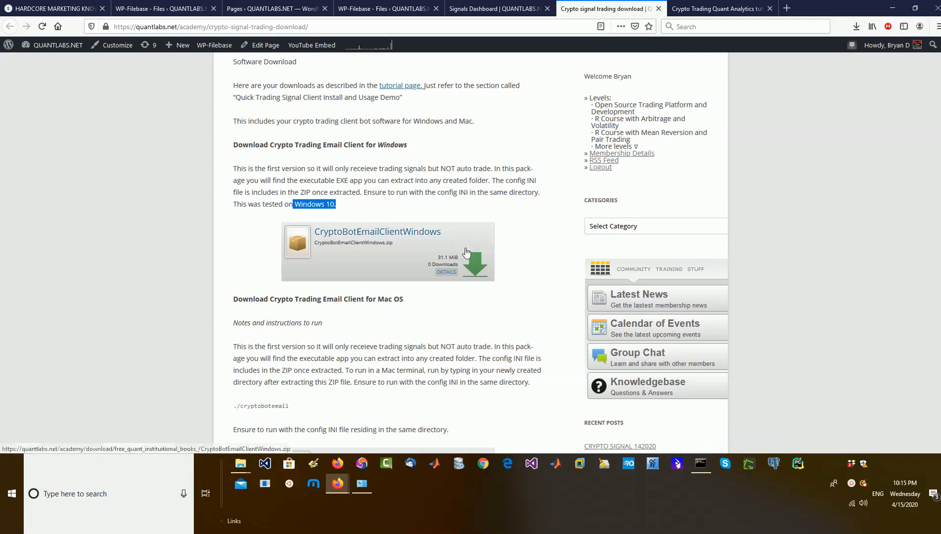
mouse_move(408, 232)
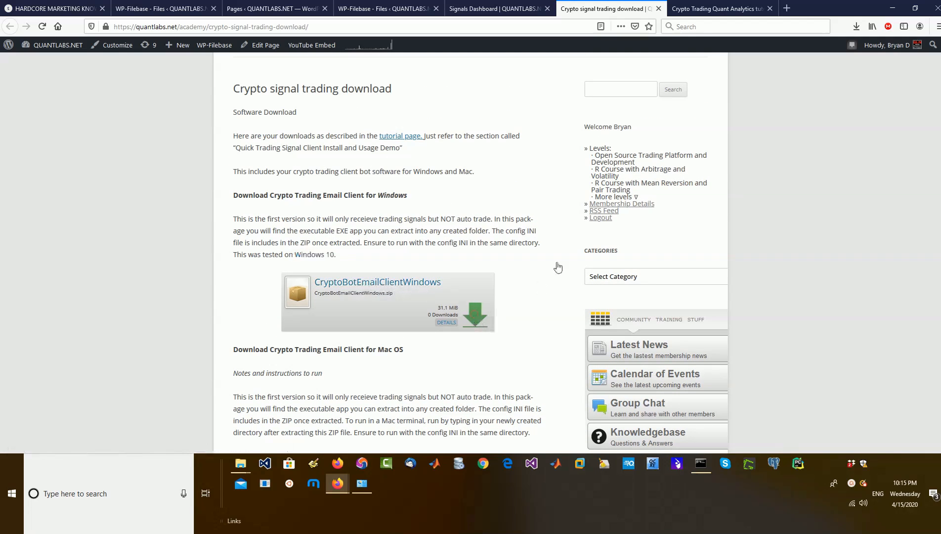
Download the CryptoBotEmailClientWindows zip and browse into its inner folder in File Explorer
left_click(475, 314)
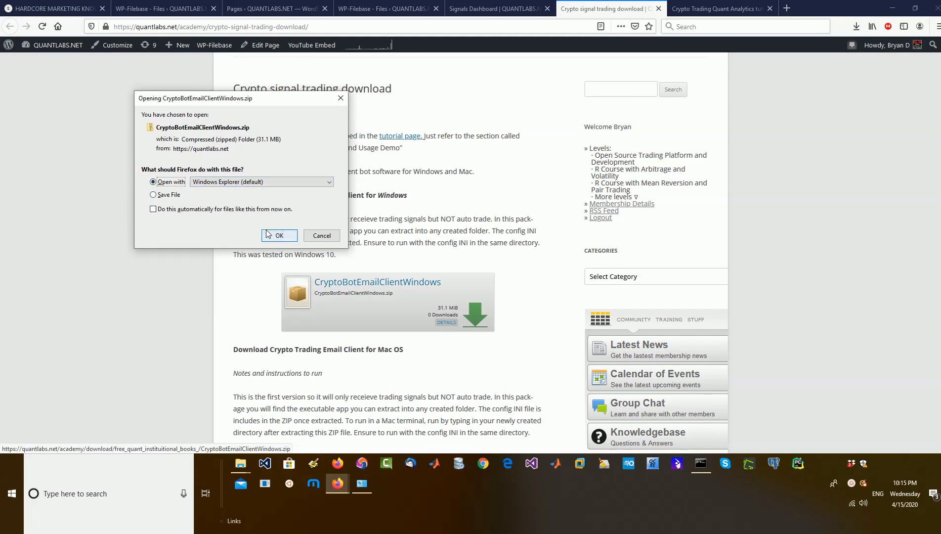
left_click(279, 236)
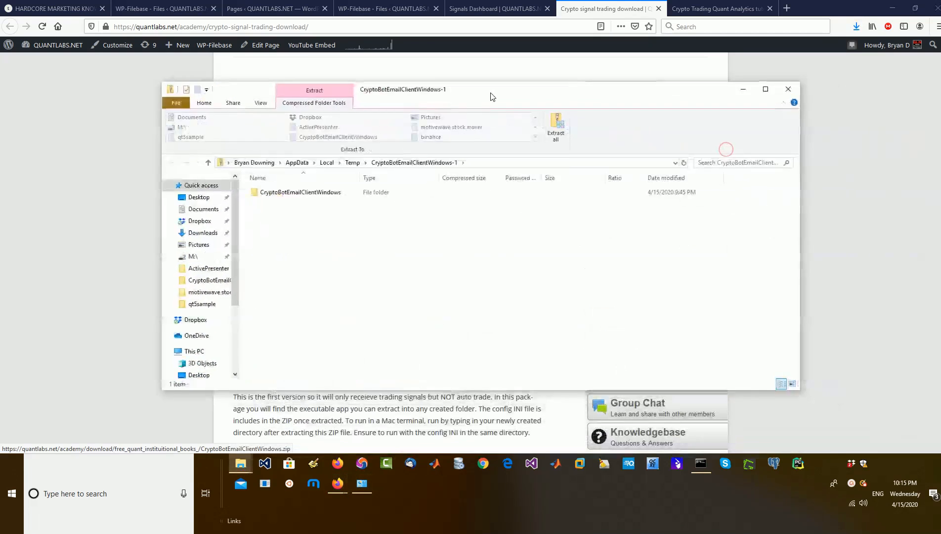
left_click(300, 192)
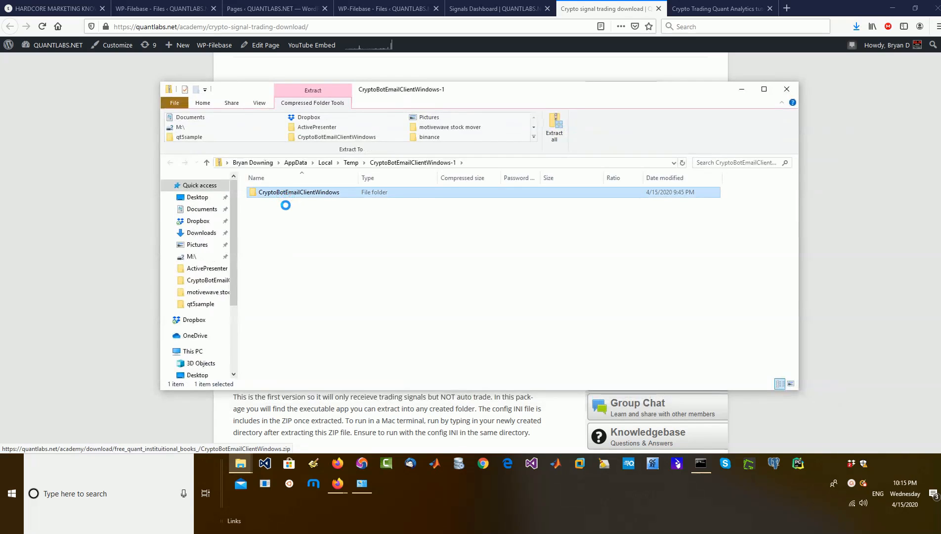
double_click(298, 192)
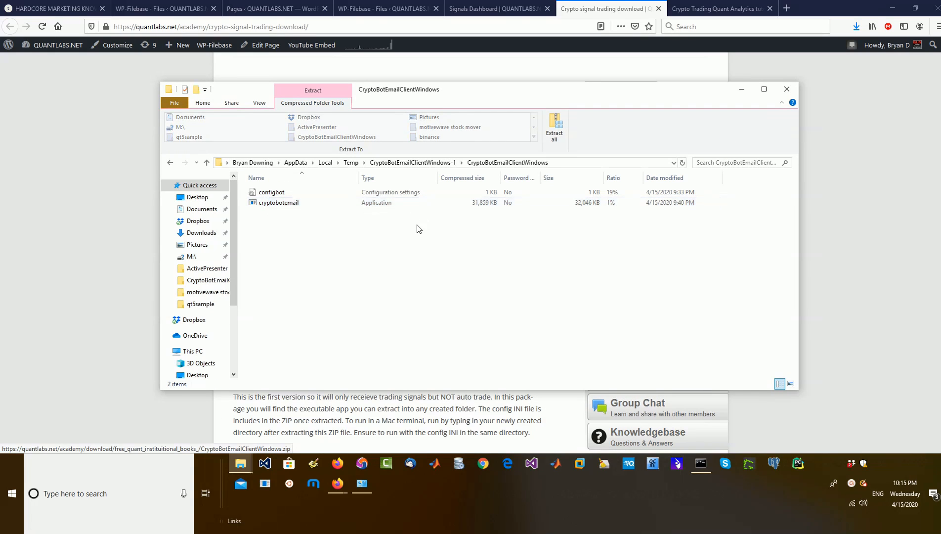
Open the configbot settings file from the zip's context menu
left_click(277, 202)
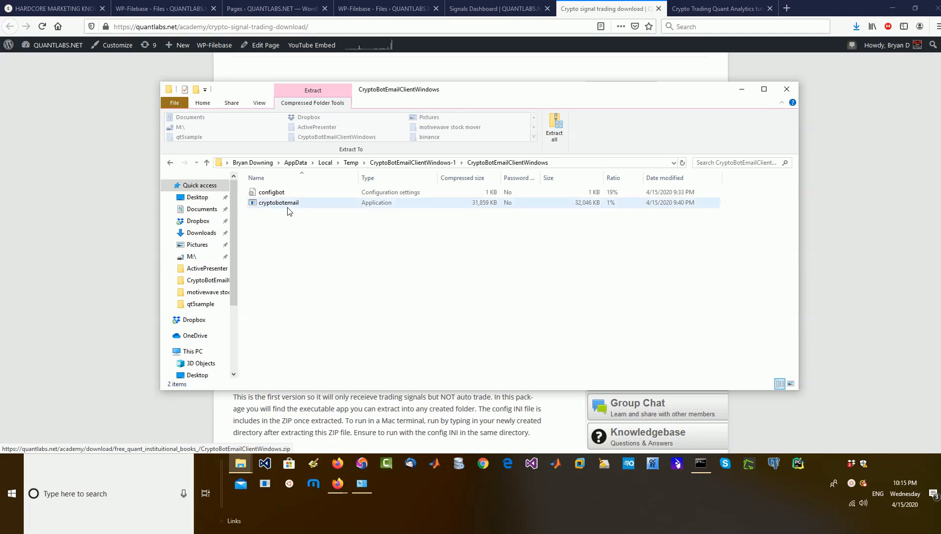
right_click(271, 191)
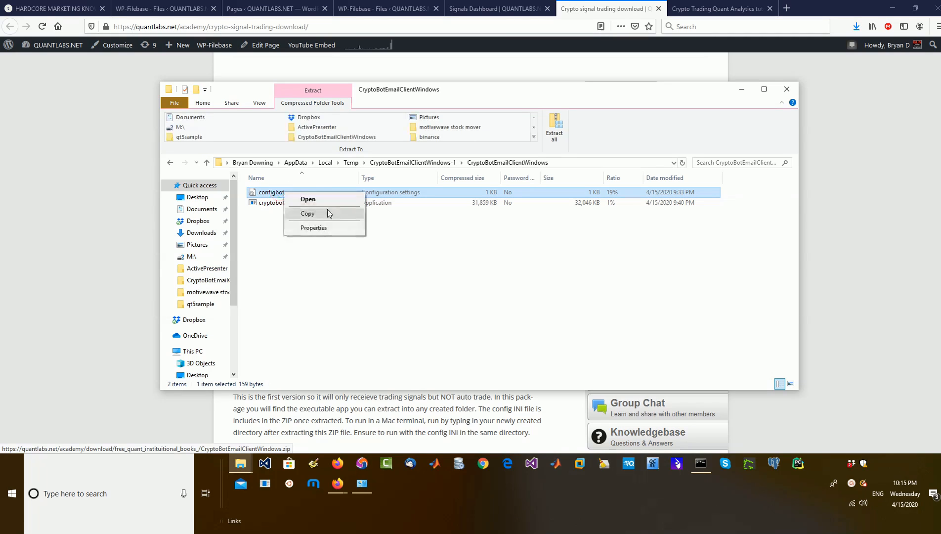
left_click(307, 213)
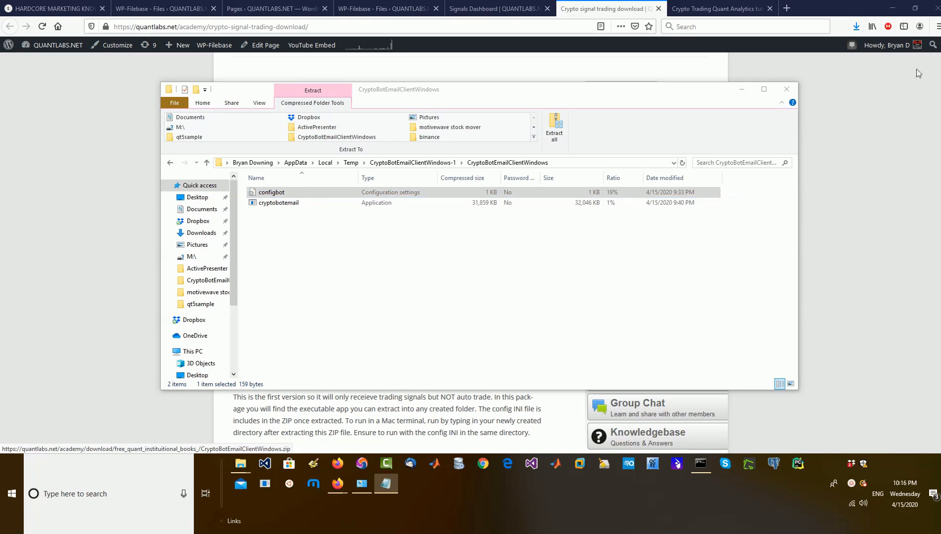
Review the configbot email and Binance keys sections in Notepad, then return to the download tab
double_click(271, 192)
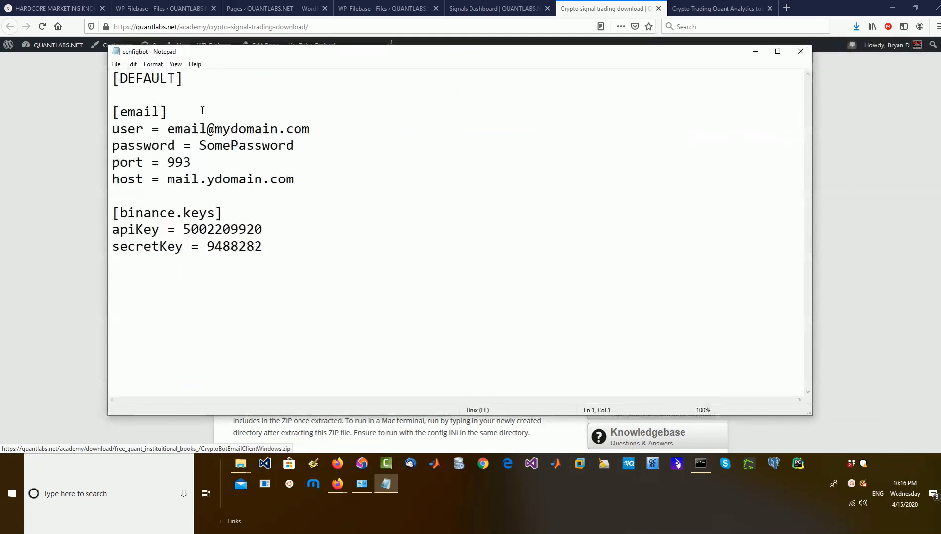
double_click(138, 112)
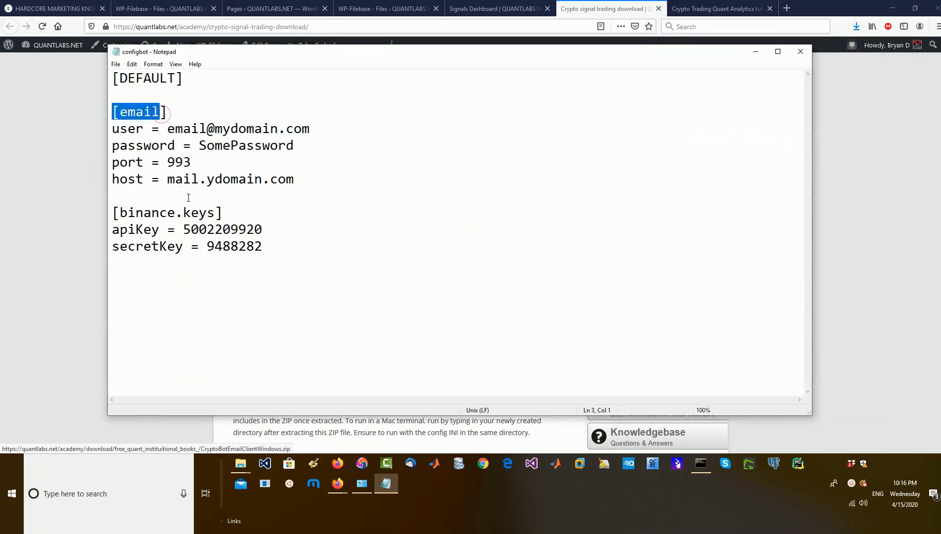
double_click(166, 212)
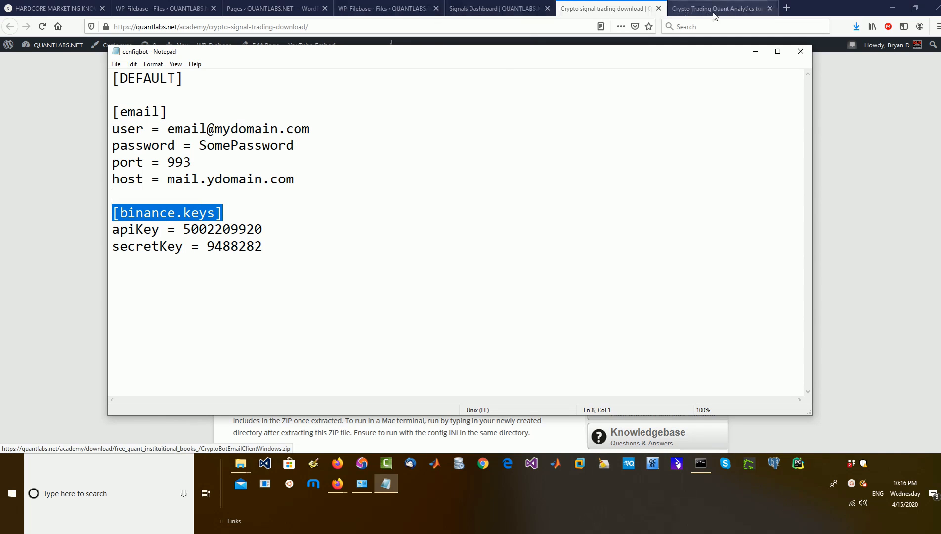
mouse_move(719, 44)
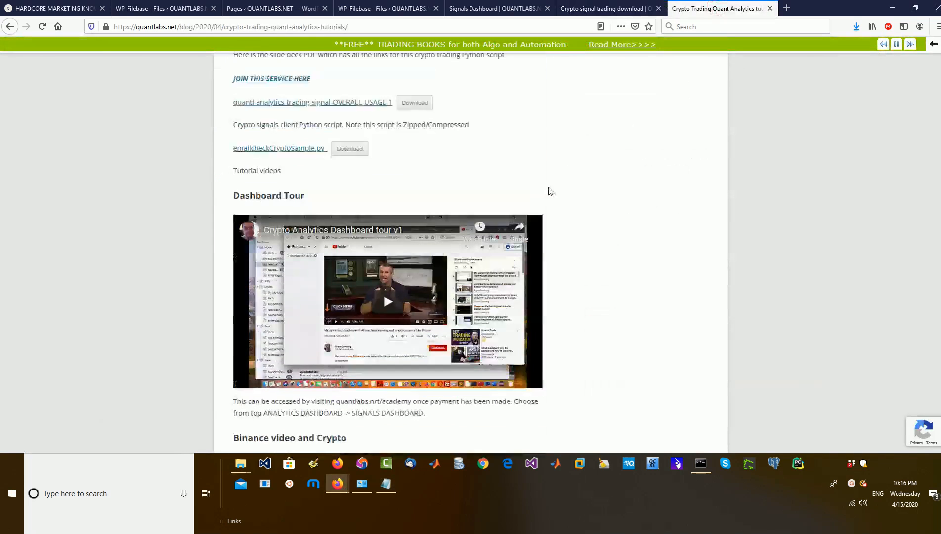
left_click(606, 9)
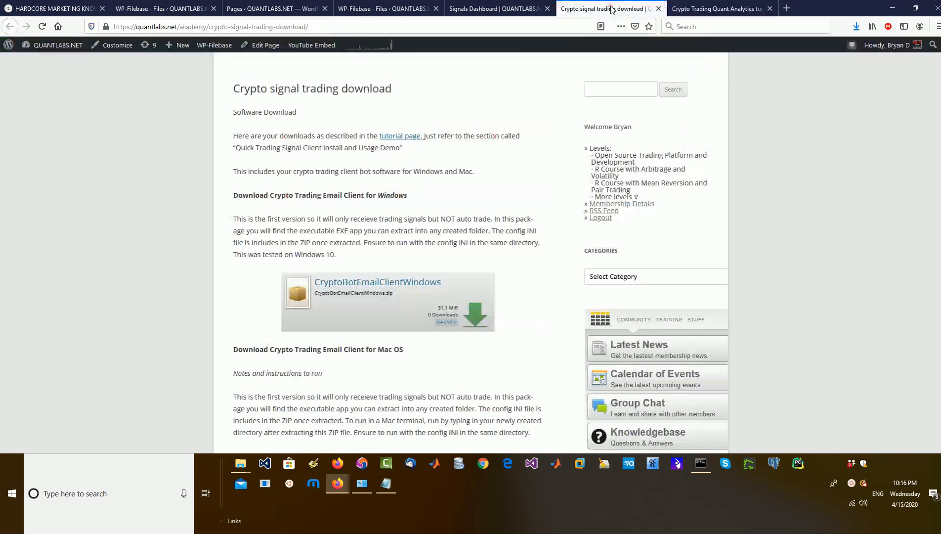
Return to the zip in File Explorer and pick the cryptobotemail application
scroll("down", 3)
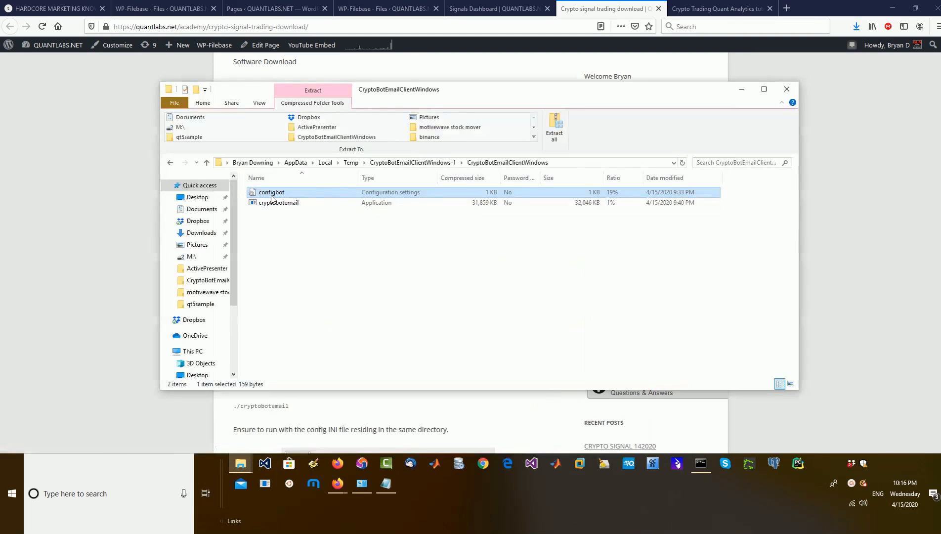
mouse_move(501, 200)
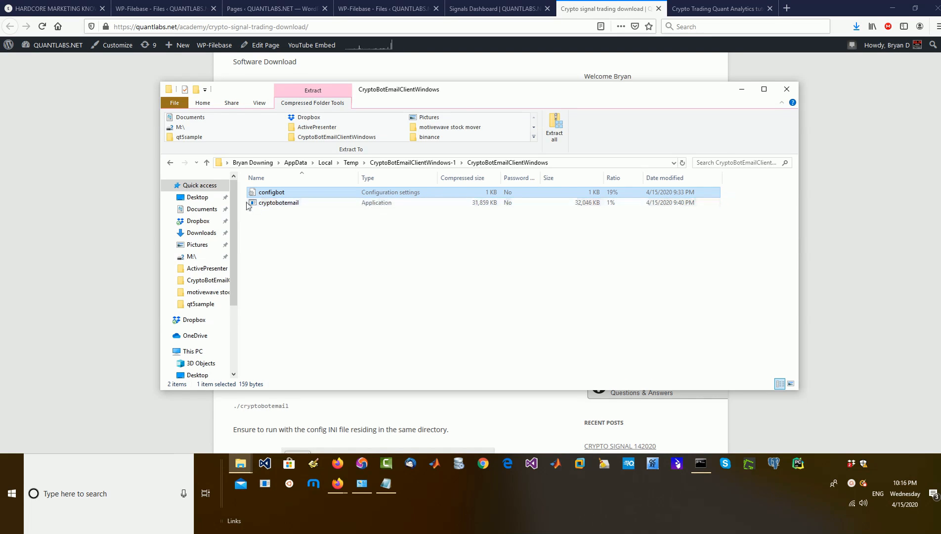
left_click(278, 203)
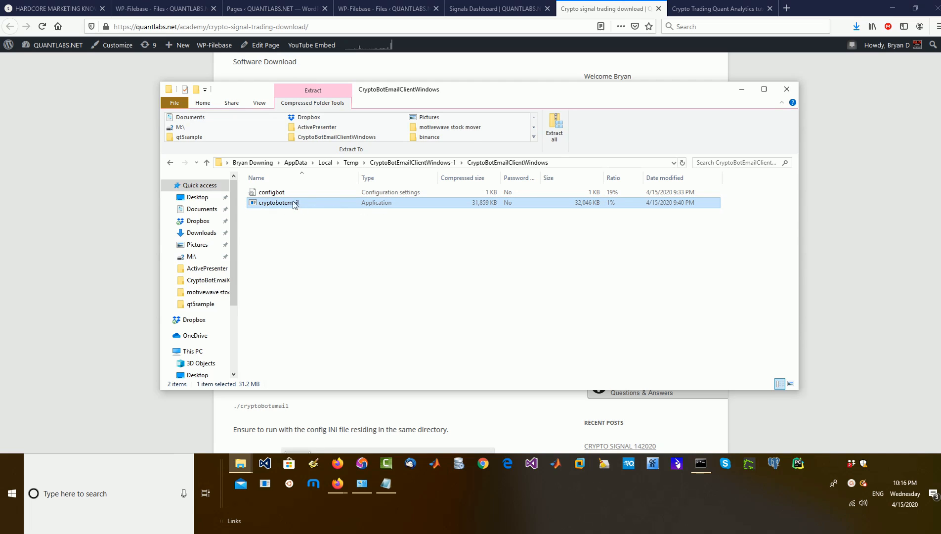
double_click(277, 202)
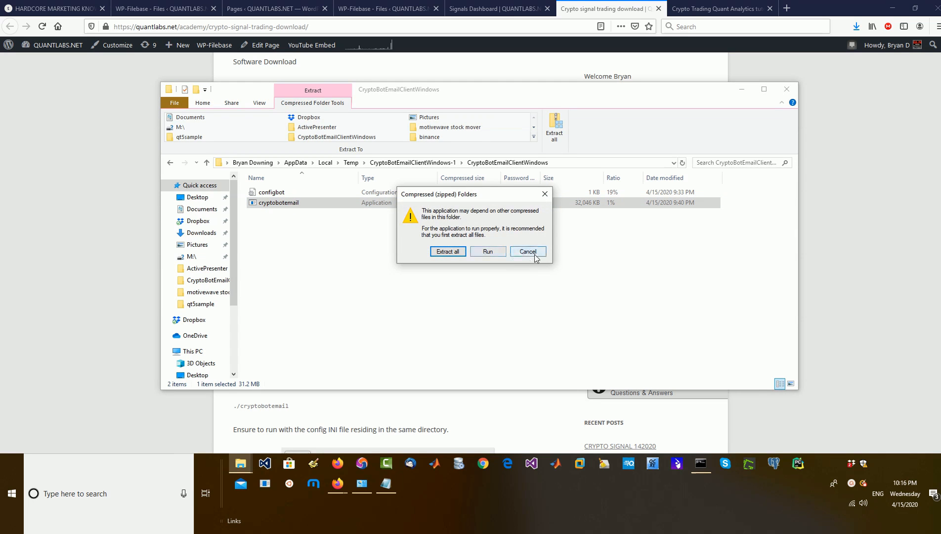
left_click(527, 251)
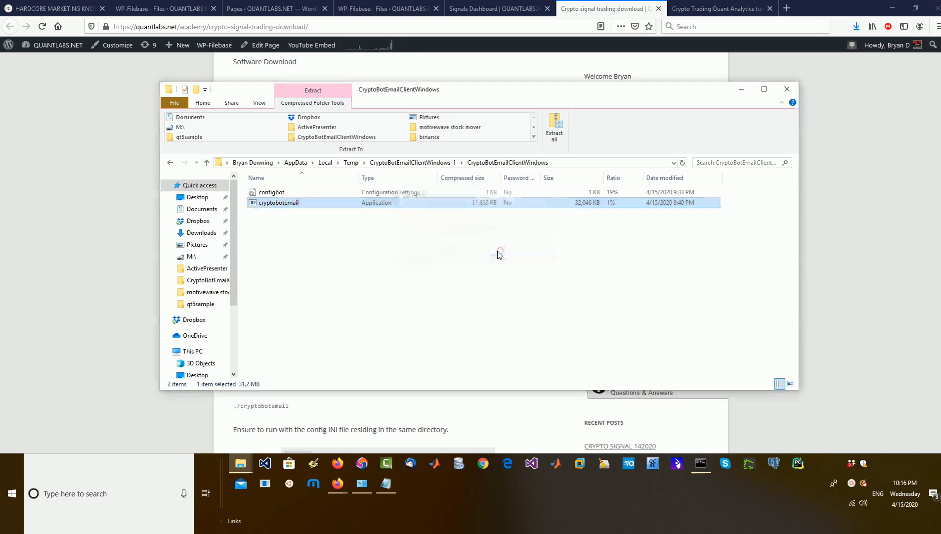
mouse_move(497, 158)
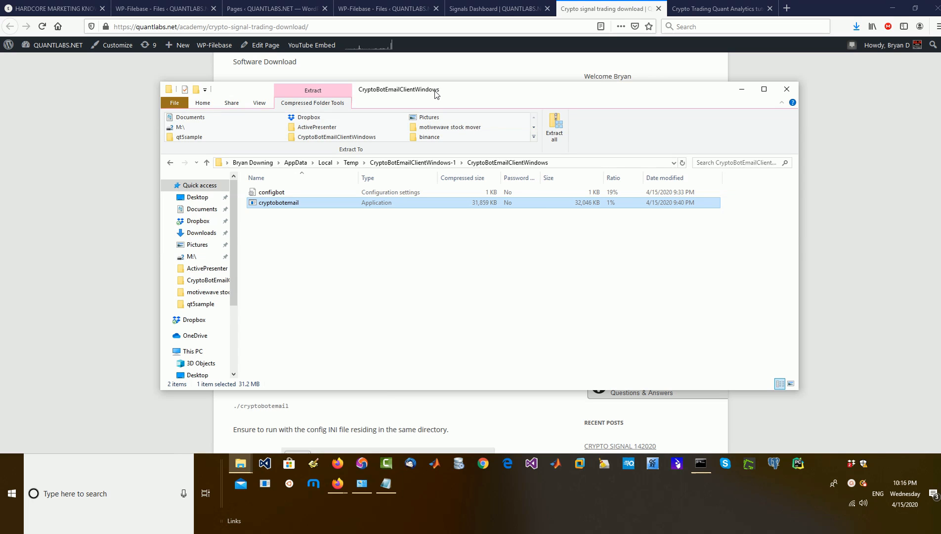
double_click(278, 203)
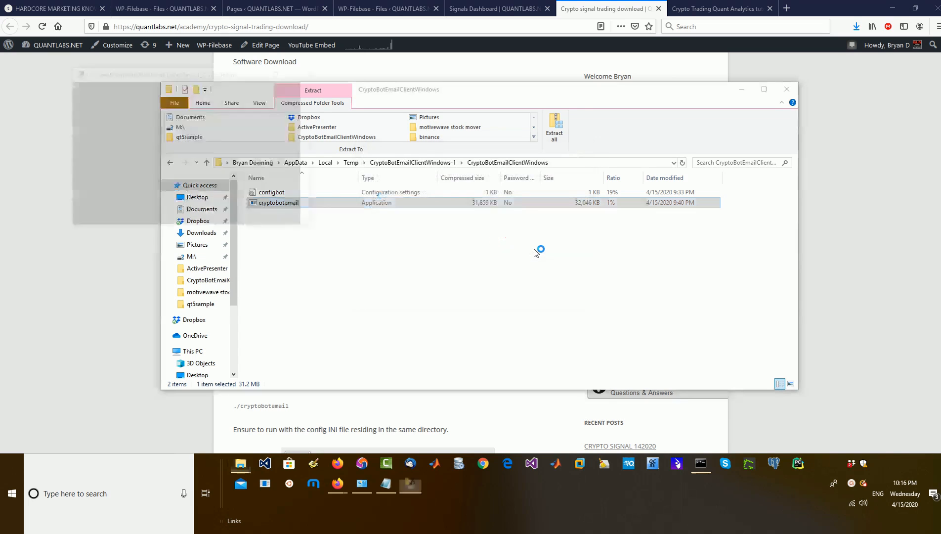
double_click(278, 203)
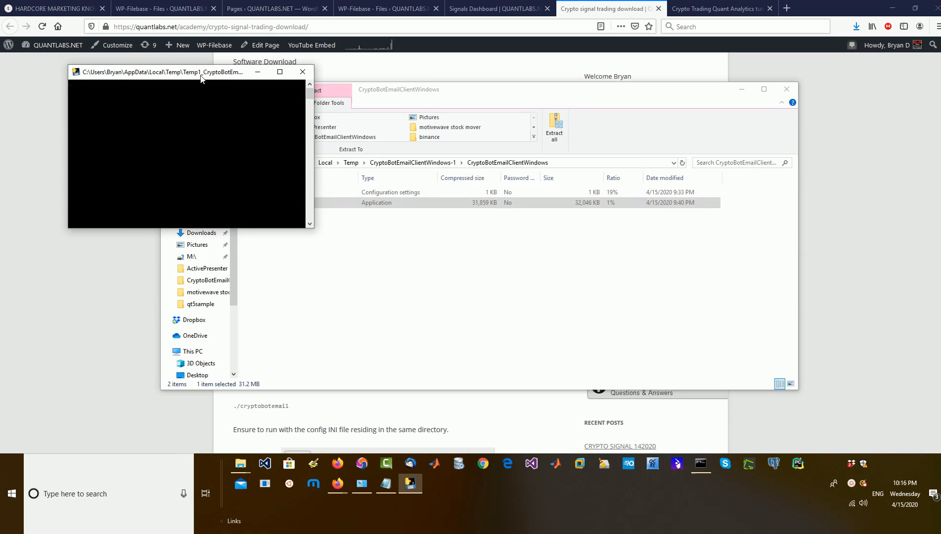
mouse_move(156, 91)
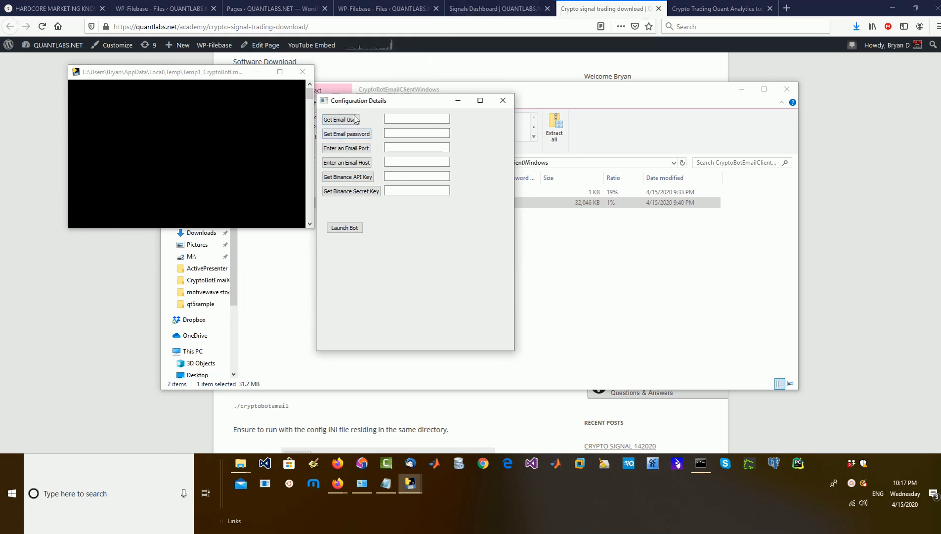
left_click(340, 118)
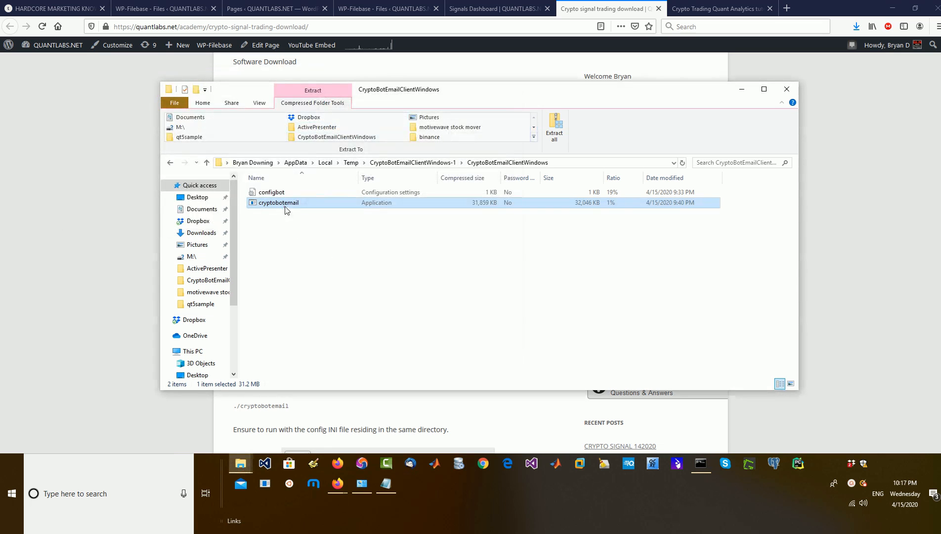
Extract the whole client zip into Documents via Extract all
double_click(278, 203)
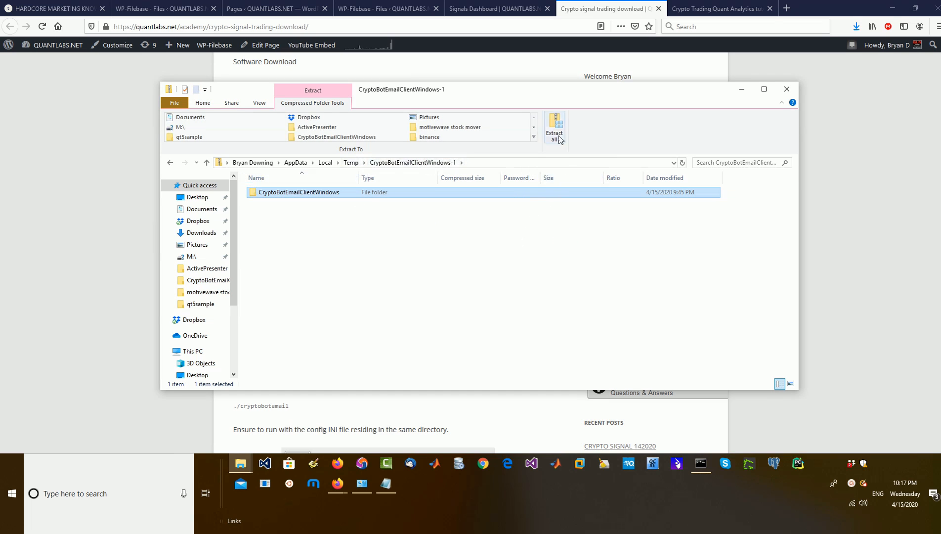
left_click(553, 128)
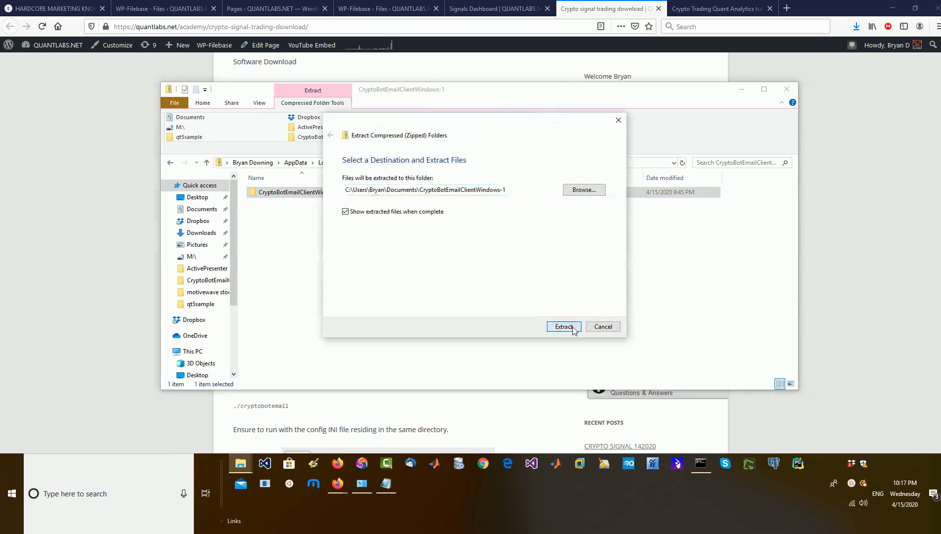
left_click(563, 326)
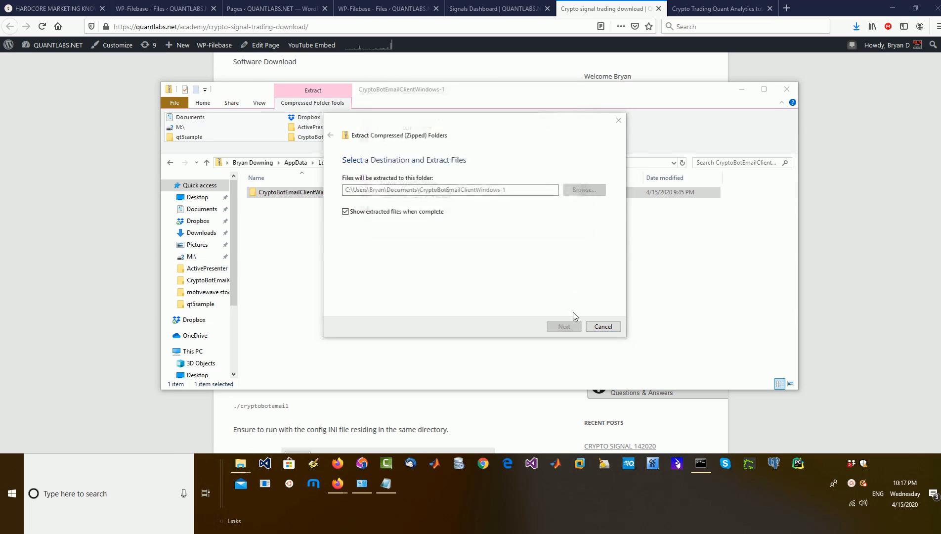
left_click(563, 326)
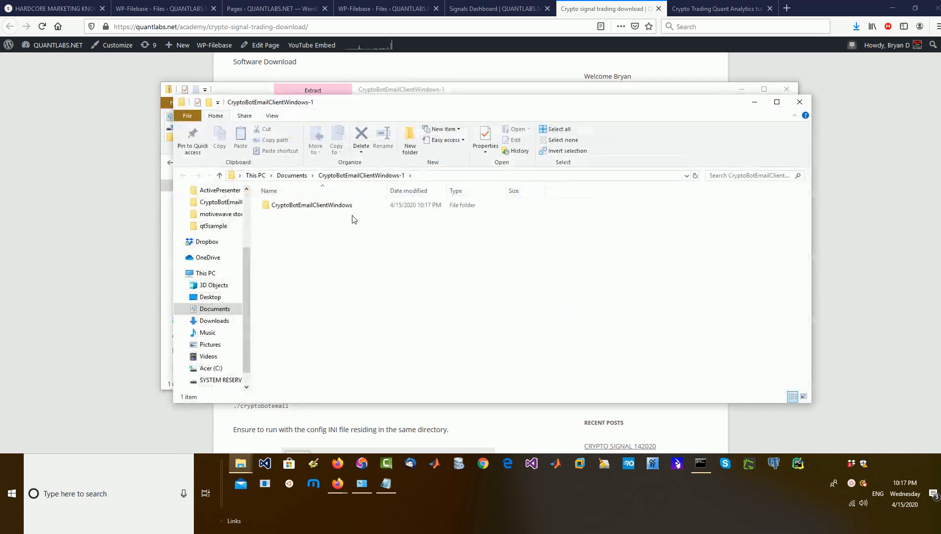
Run cryptobotemail from the extracted CryptoBotEmailClientWindows folder
double_click(311, 205)
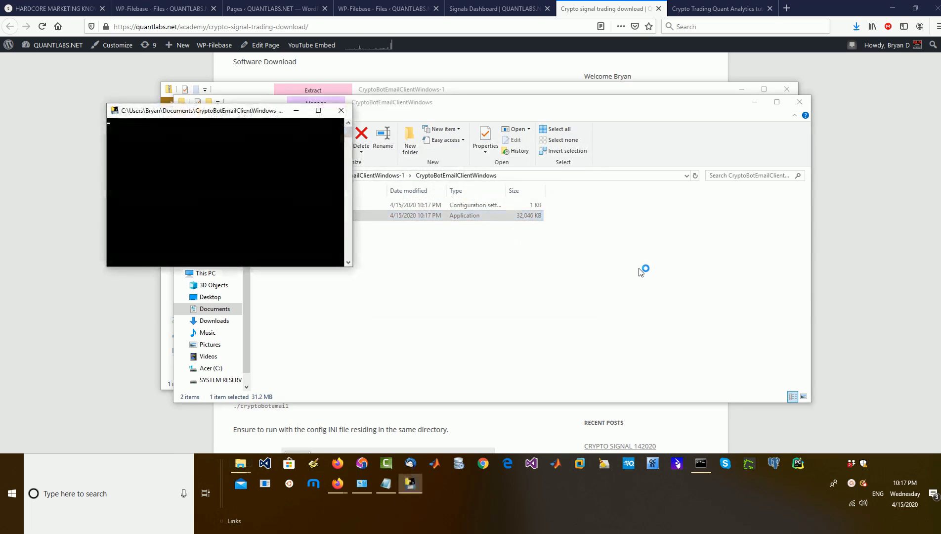
left_click(463, 214)
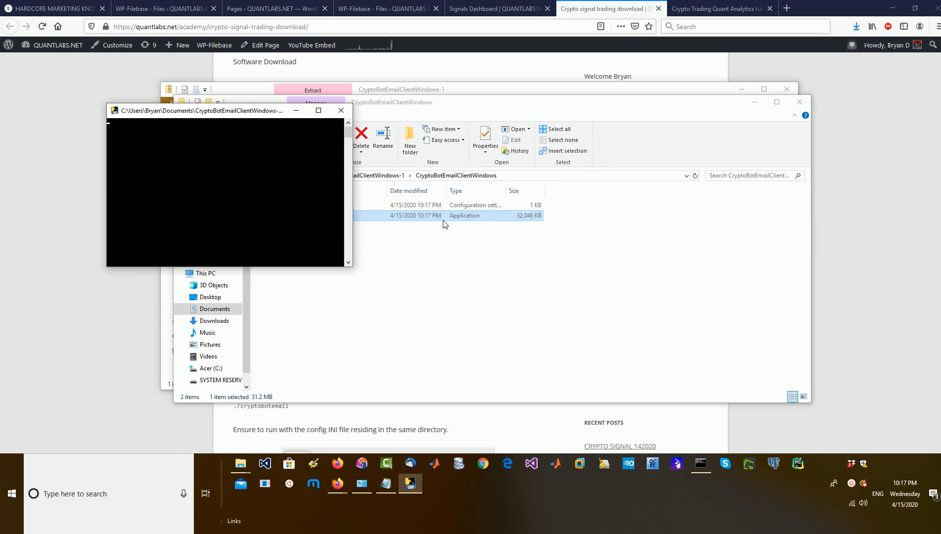
mouse_move(464, 220)
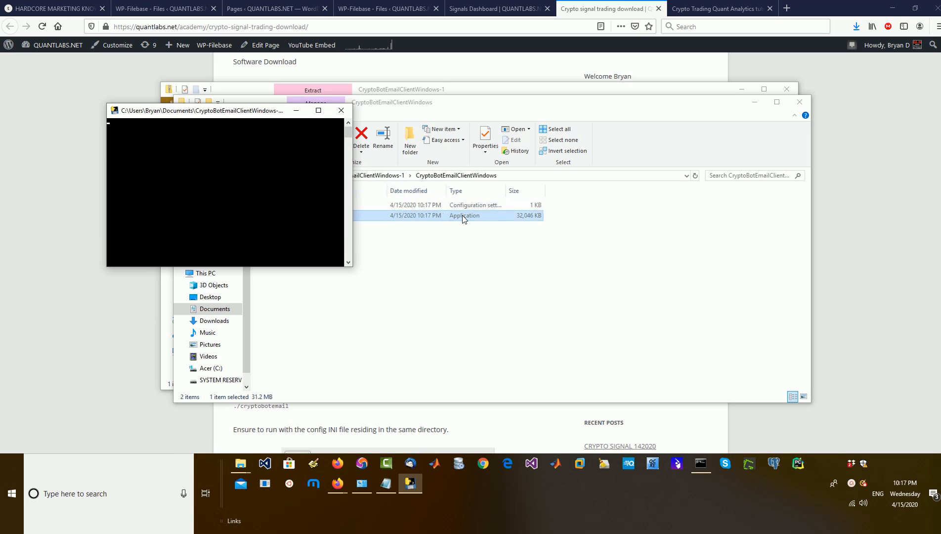
double_click(464, 214)
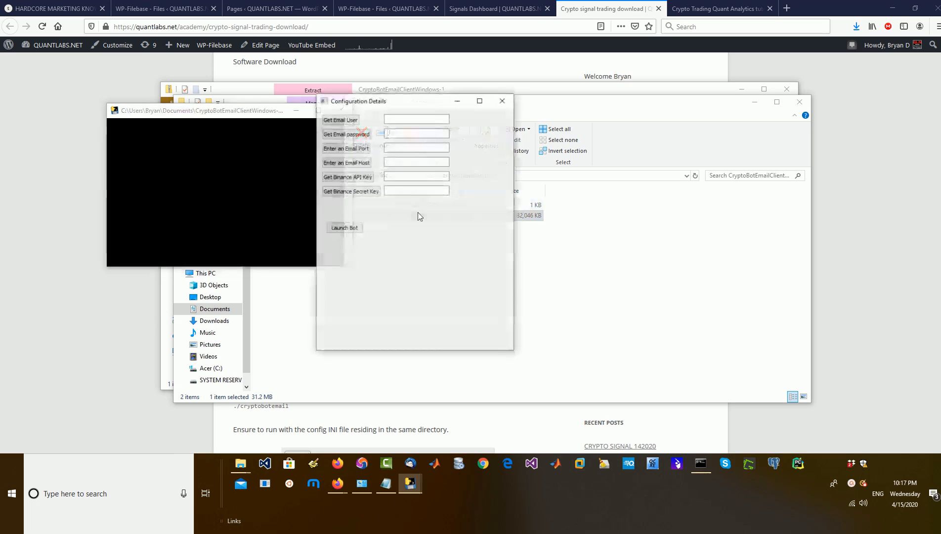
Load email user, password, port 993, host and Binance keys from the INI, accepting each prompt
left_click(340, 118)
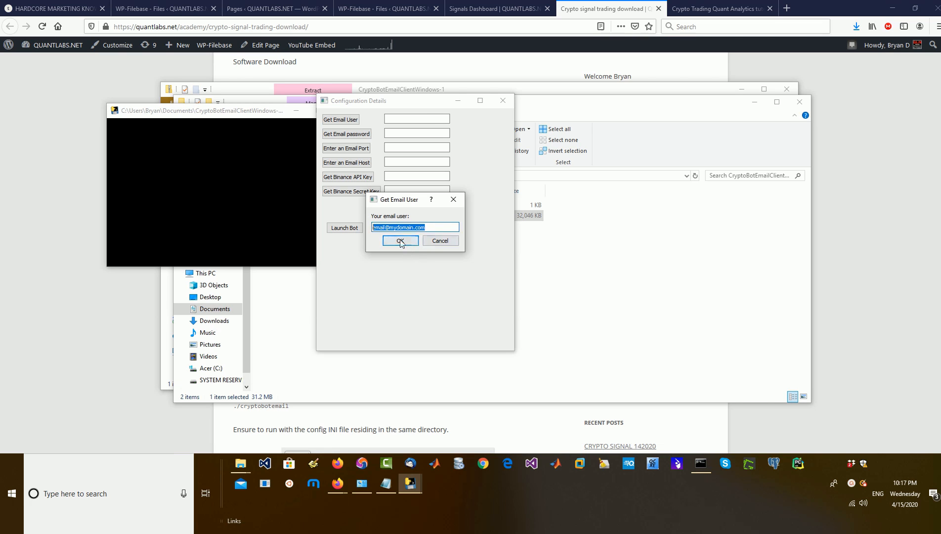
left_click(400, 240)
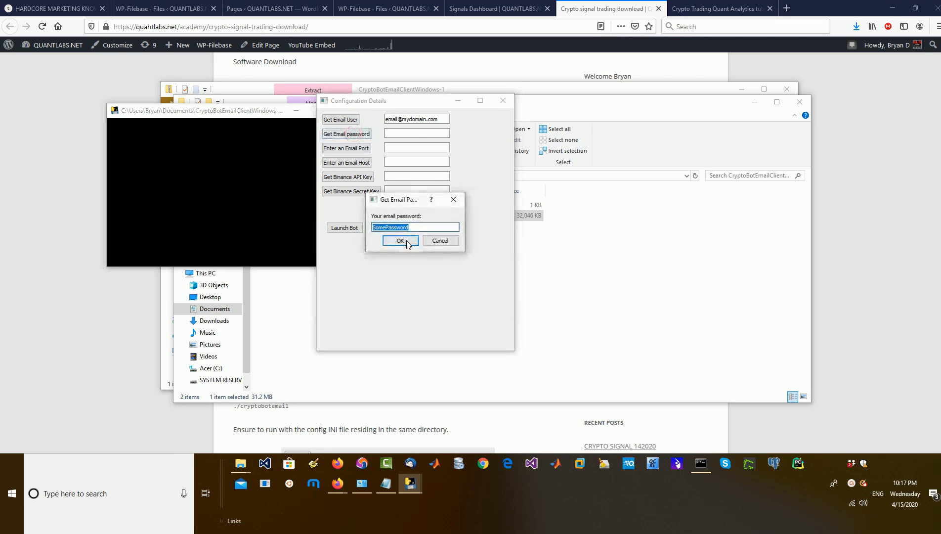
left_click(400, 241)
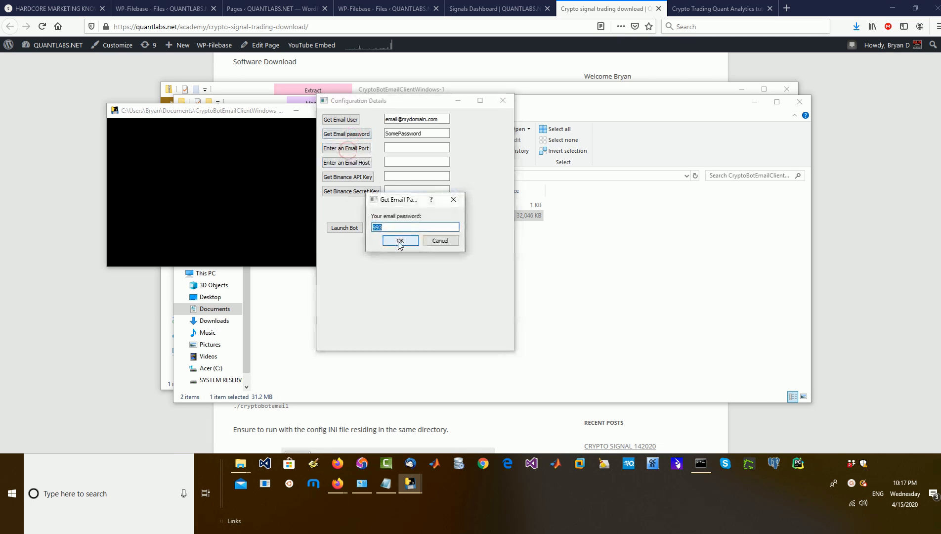
left_click(399, 240)
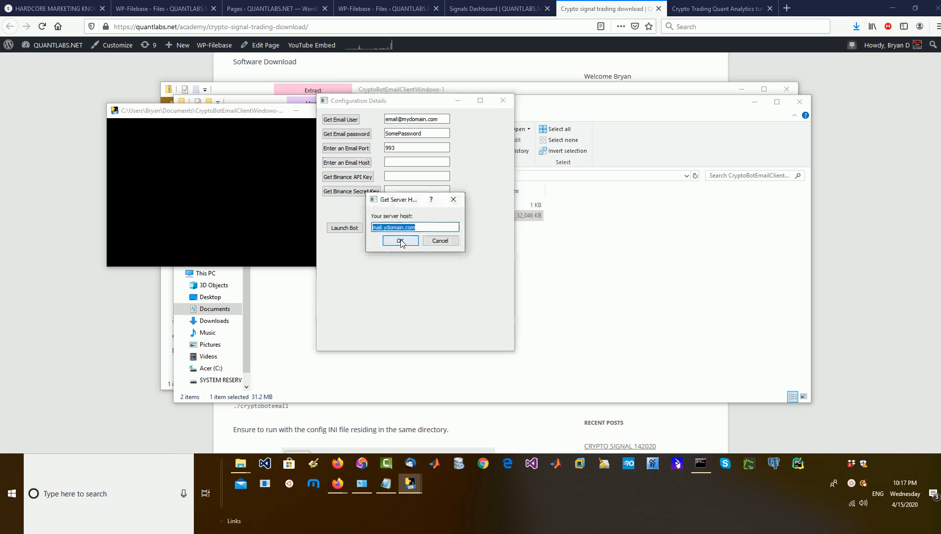
left_click(400, 241)
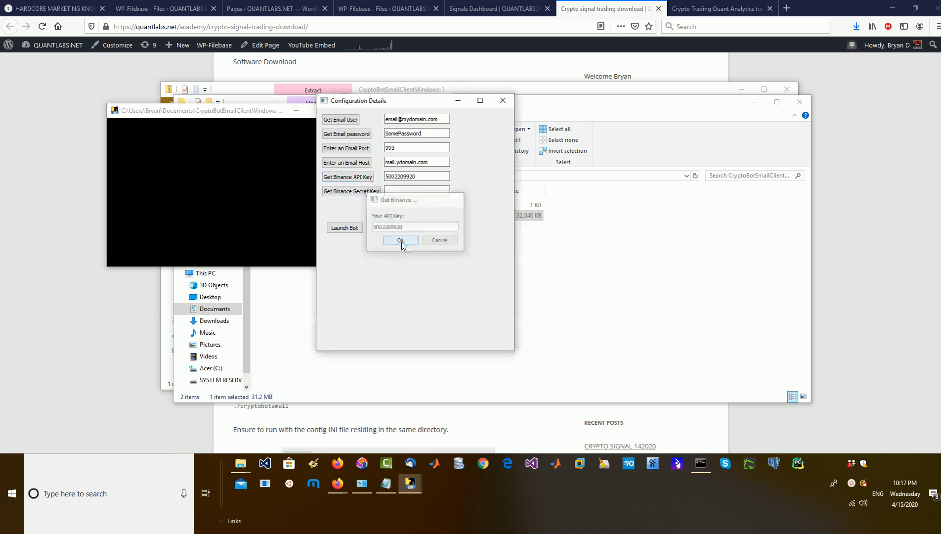
left_click(399, 239)
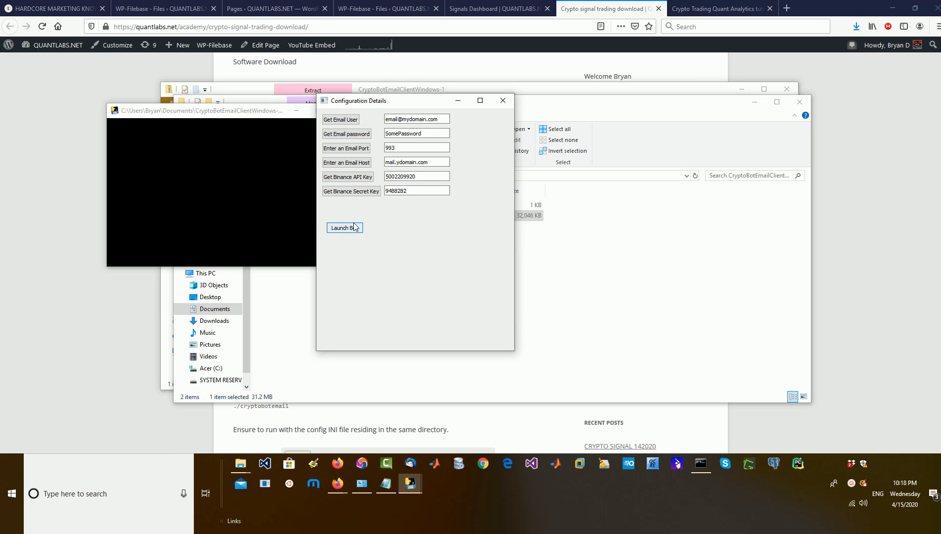
Launch the bot, see it connect to mail.ydomain.com:993, then close its console window
left_click(344, 227)
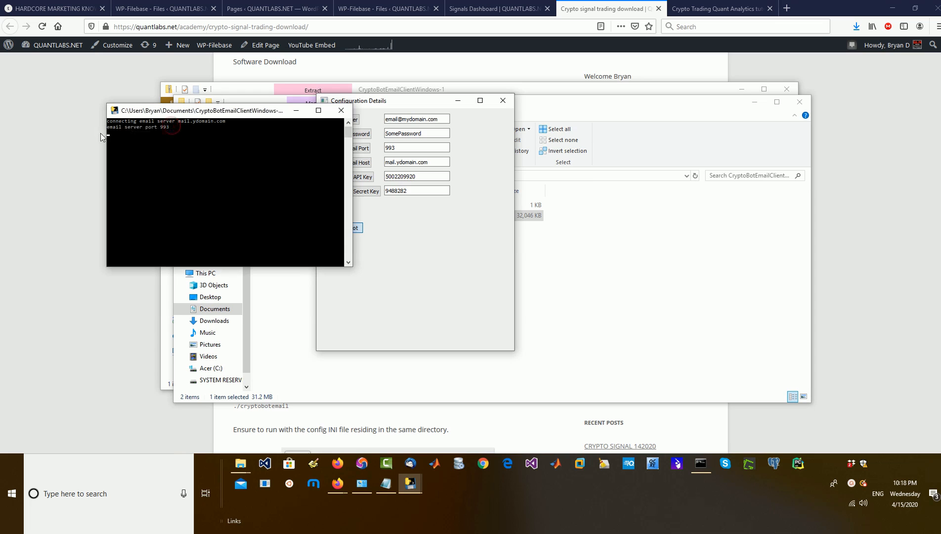
mouse_move(142, 164)
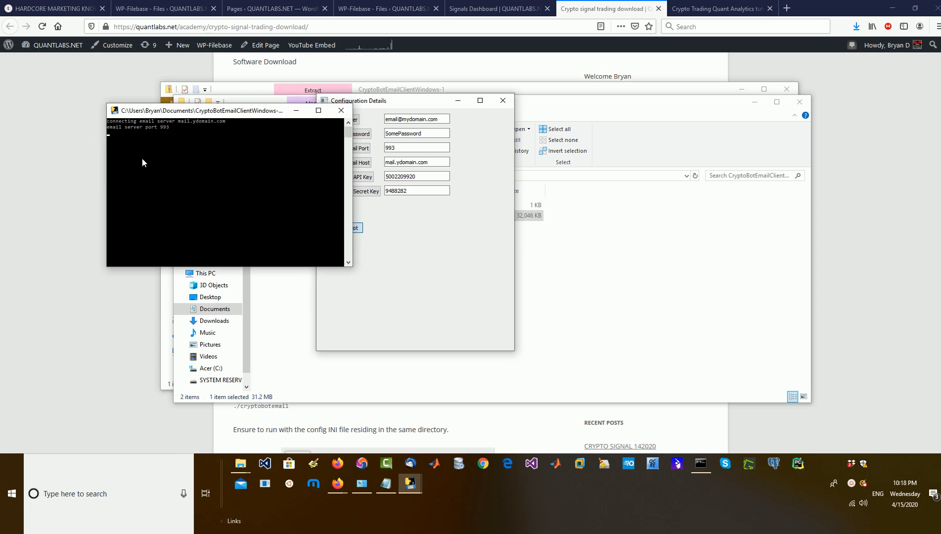
left_click(502, 100)
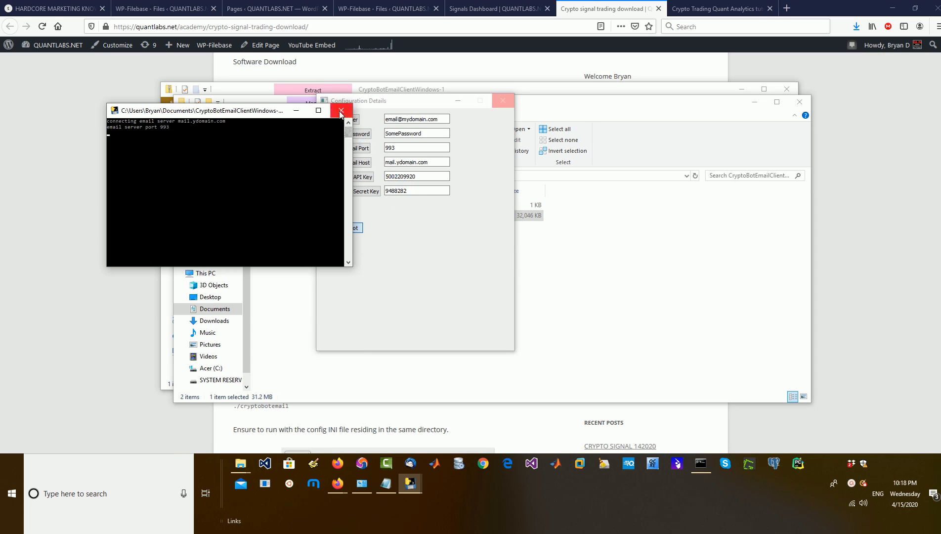
left_click(340, 110)
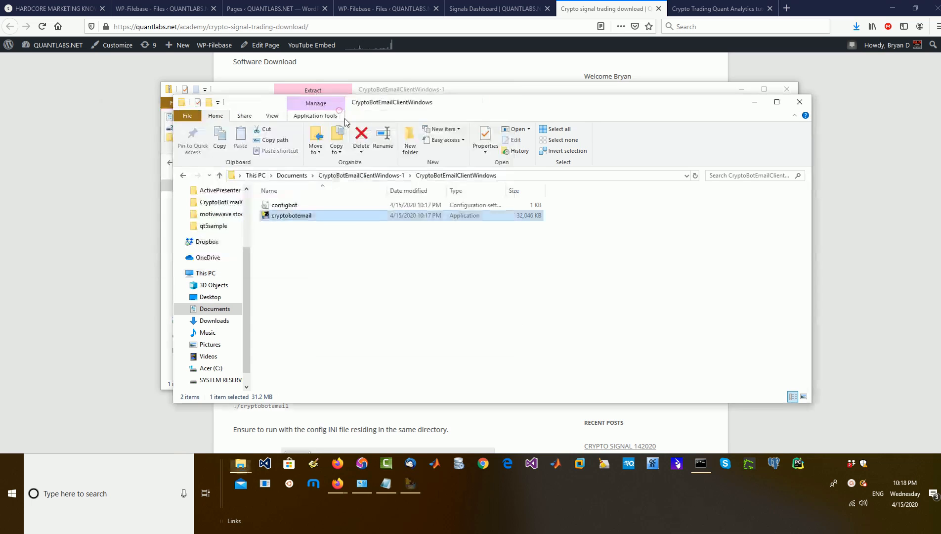